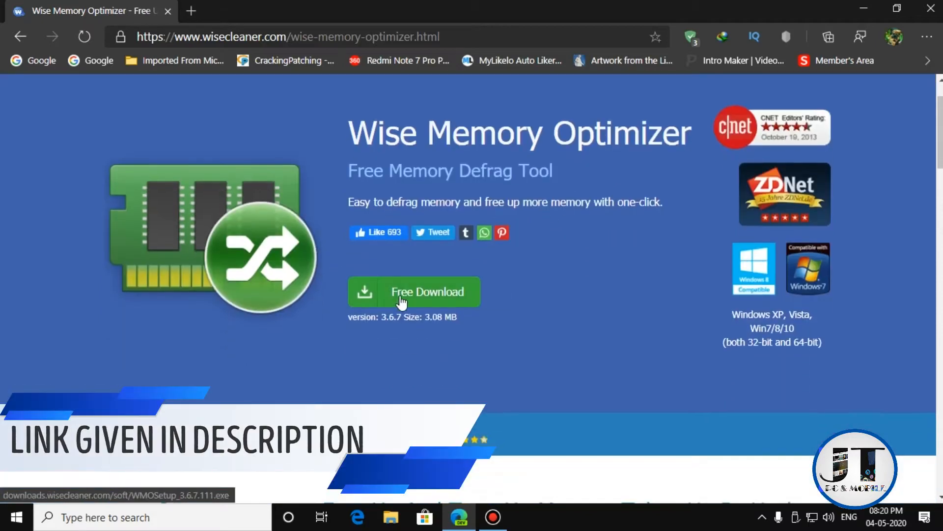
Step: Review the wisecleaner.com product page and start the Free Download of the installer
scroll(down, 3)
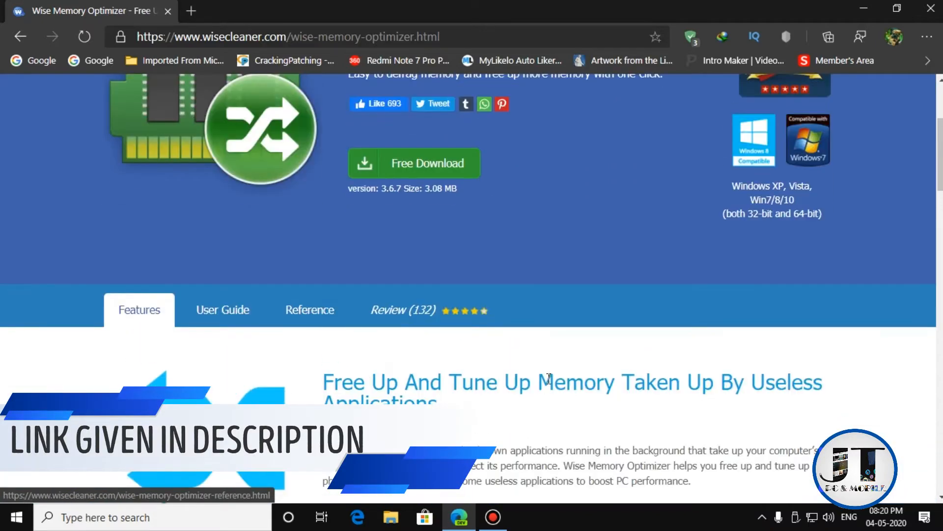
scroll(down, 3)
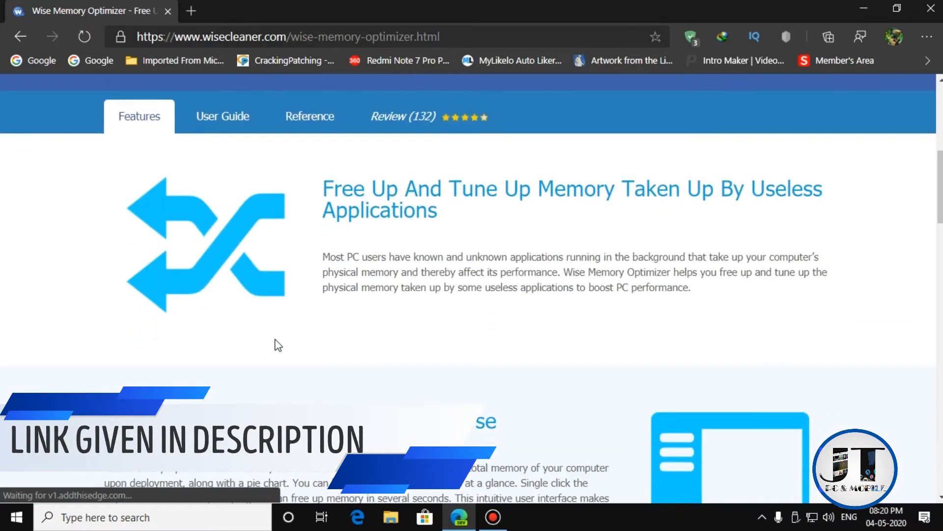
mouse_move(291, 360)
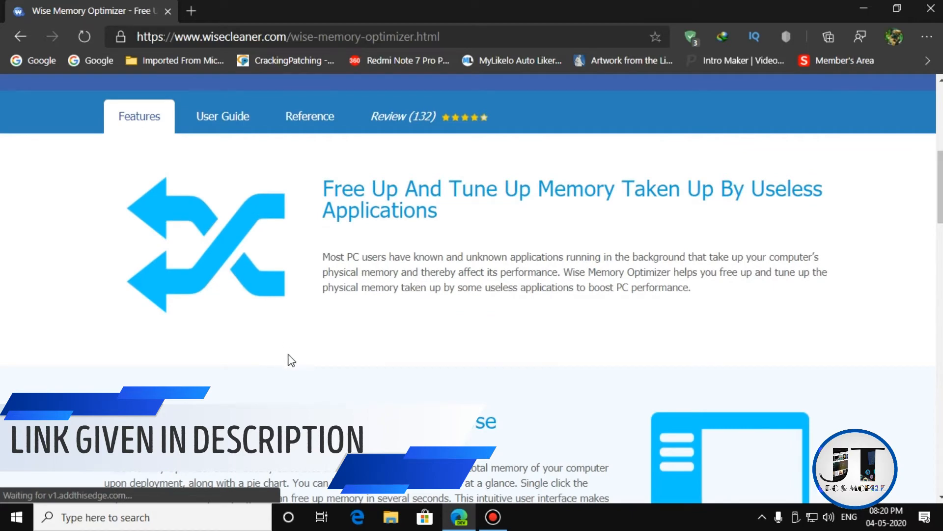
scroll(down, 3)
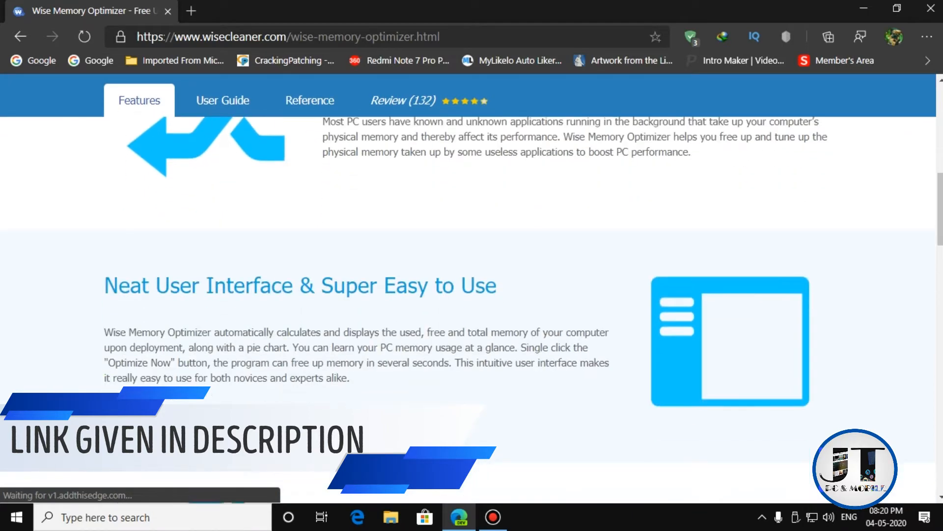
scroll(down, 3)
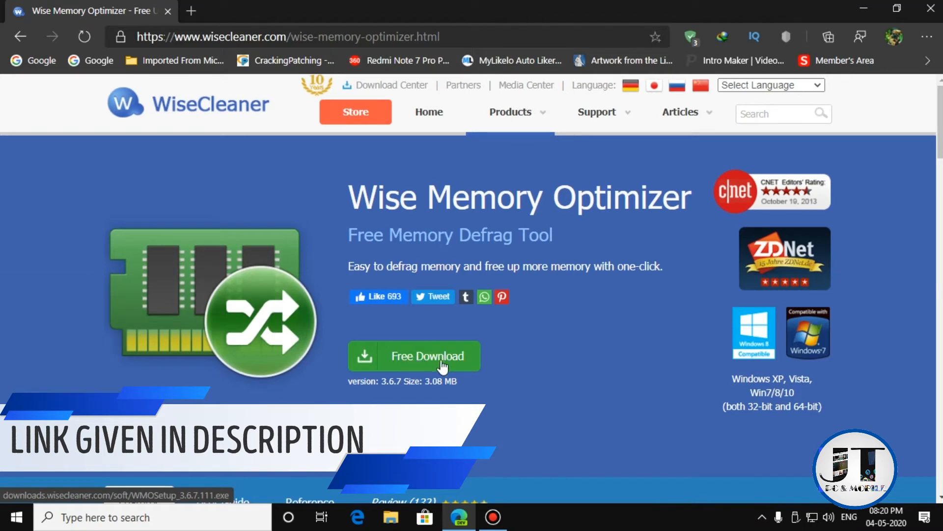
click(430, 355)
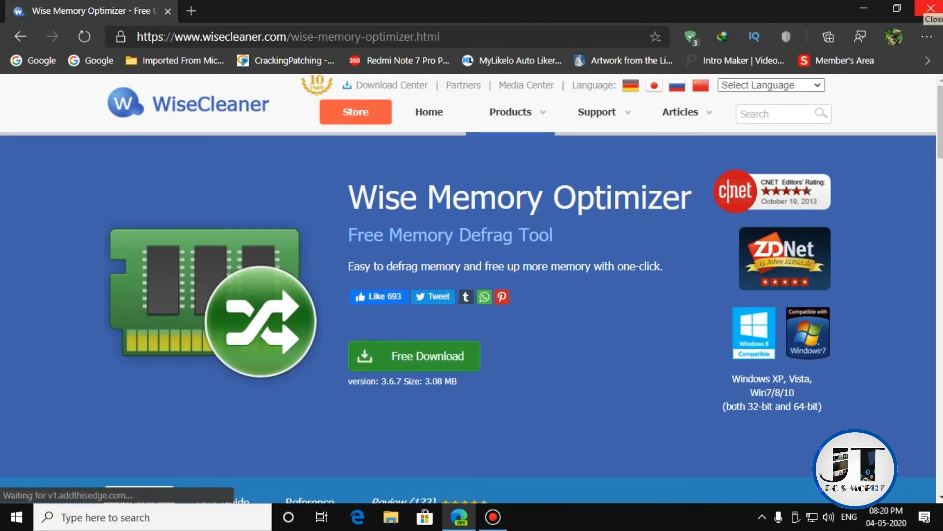
Step: Leave Edge and select the WMOSetup installer in the software folder on Local Disk (H:)
click(390, 517)
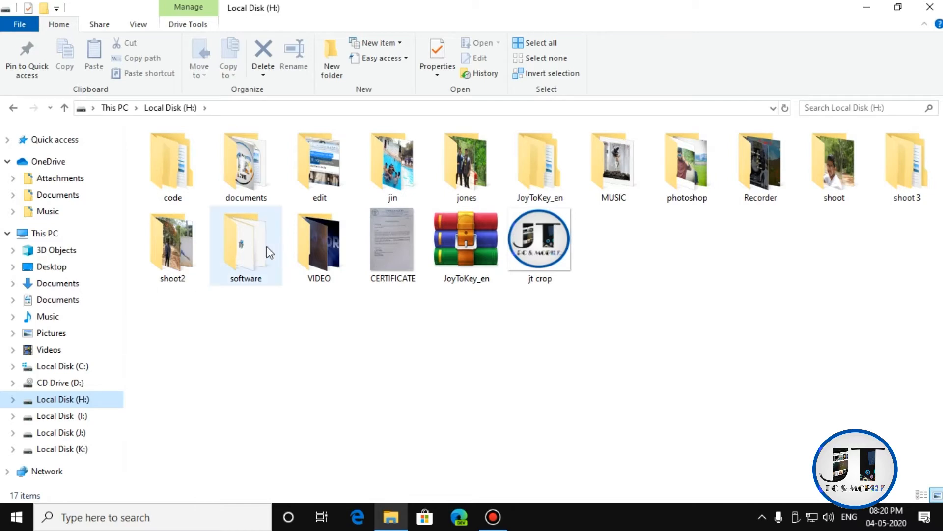
double_click(246, 241)
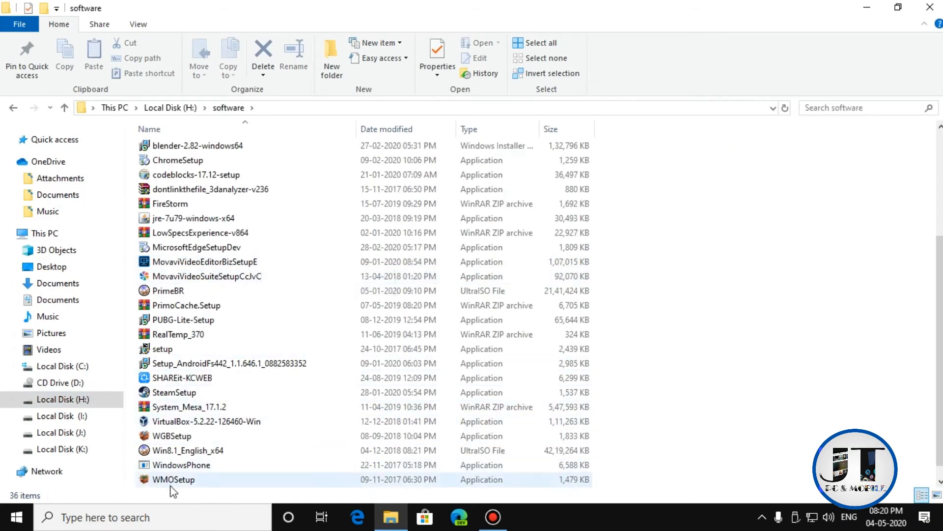
click(173, 479)
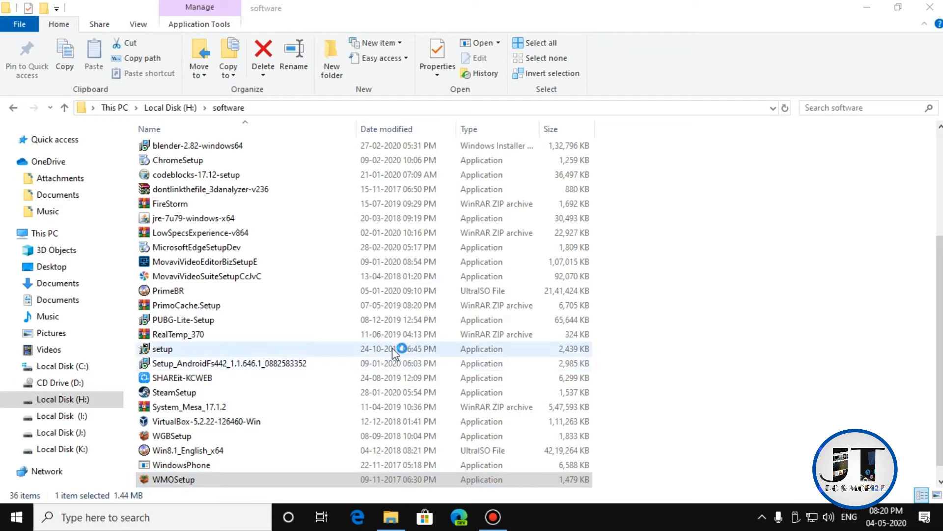
Step: Launch WMOSetup, then cancel at Ready to Install and confirm exiting the wizard
double_click(162, 349)
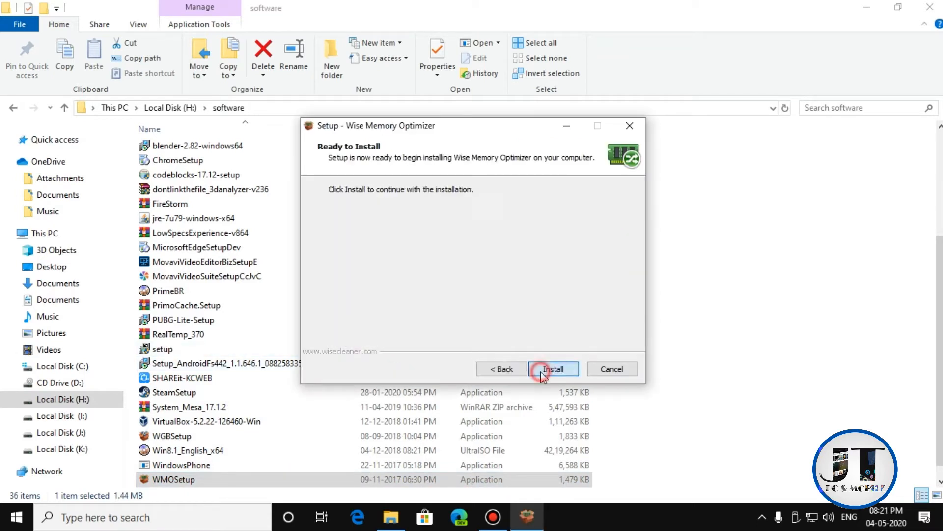
mouse_move(593, 370)
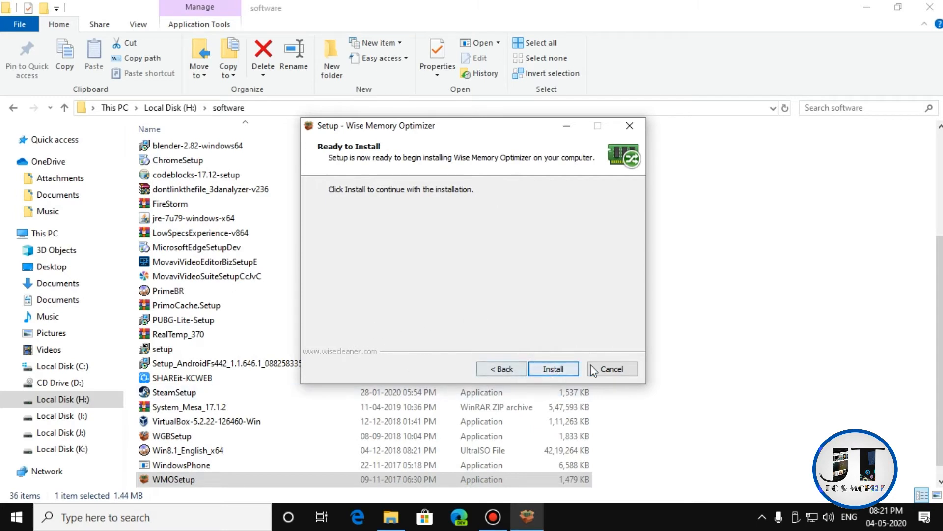
click(612, 368)
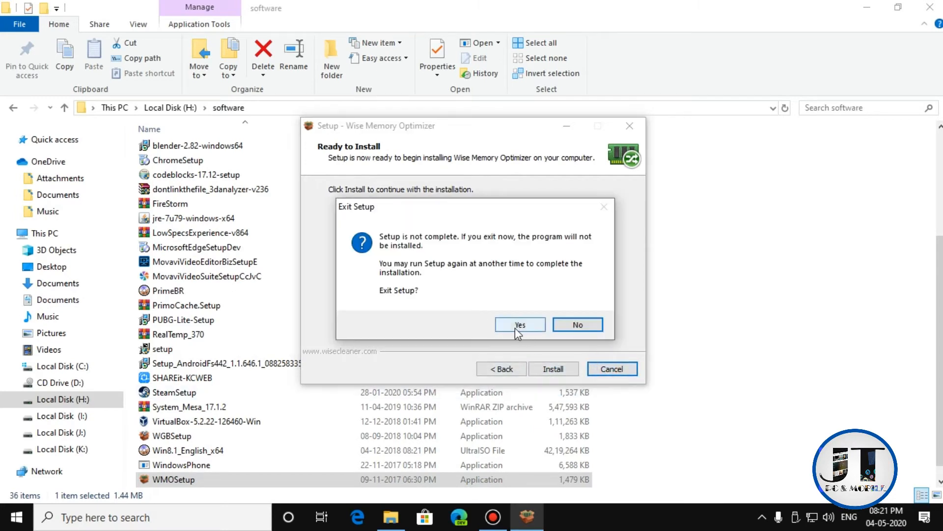
click(519, 325)
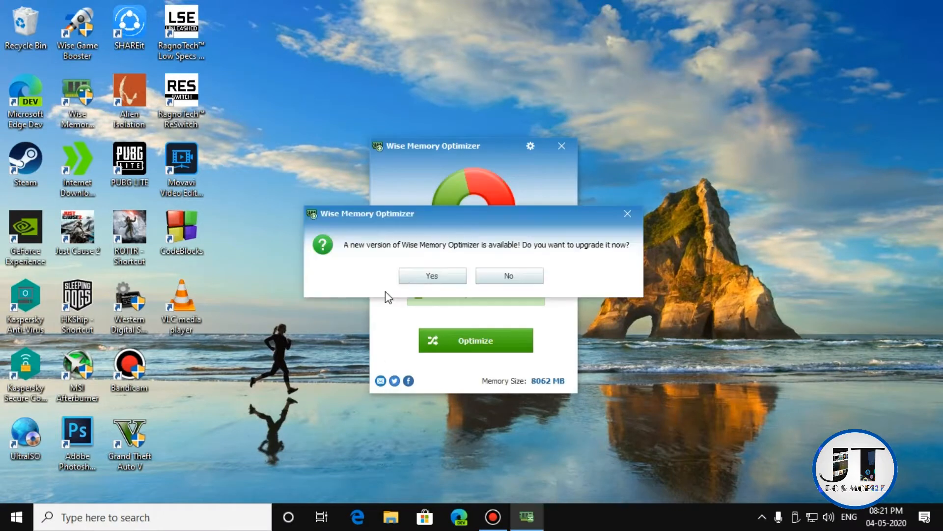
Step: Decline the new-version upgrade and check the background apps in the system tray overflow
click(508, 275)
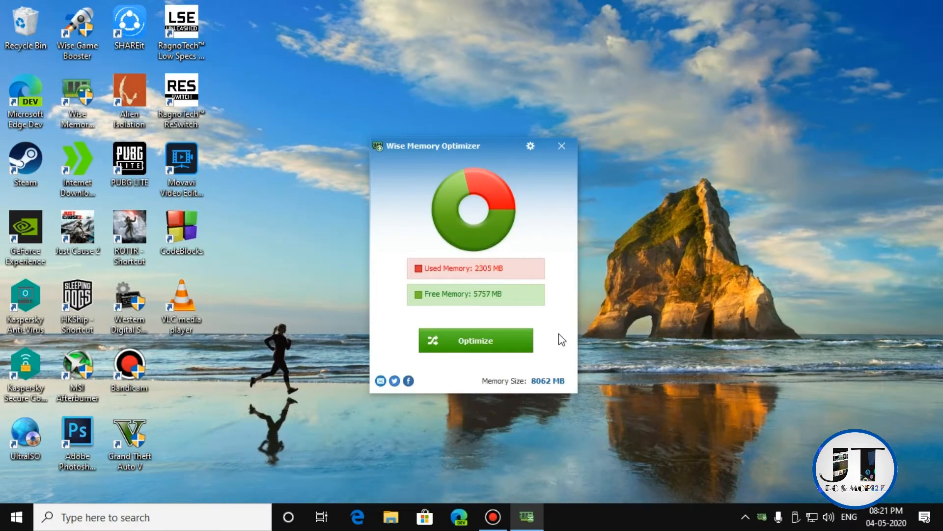
mouse_move(540, 408)
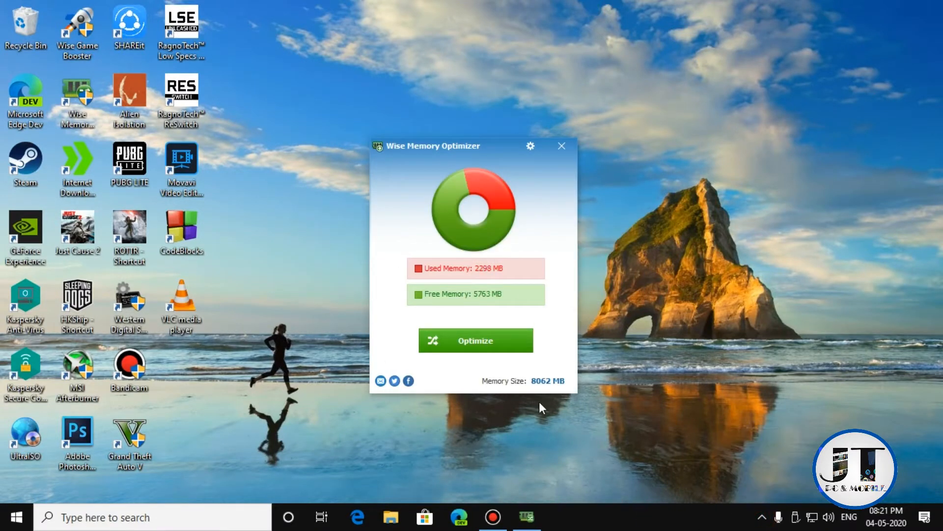
click(759, 517)
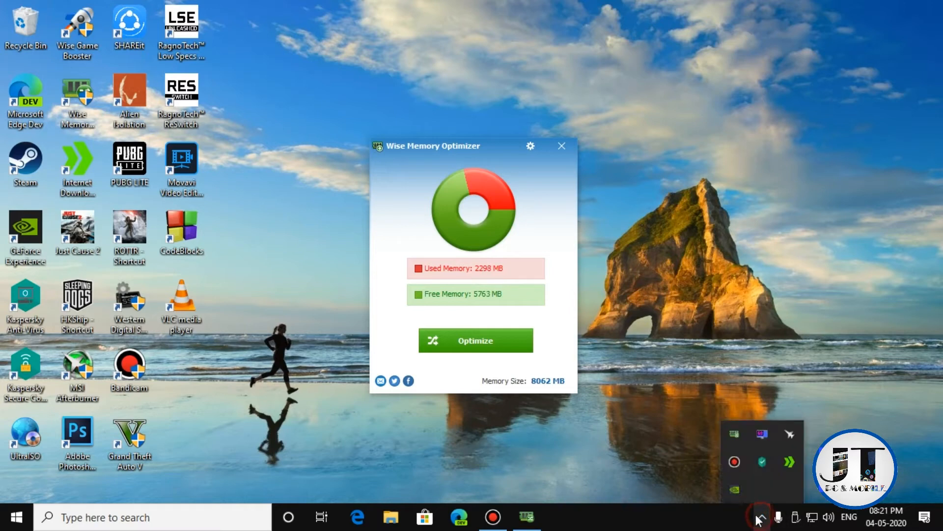
mouse_move(692, 376)
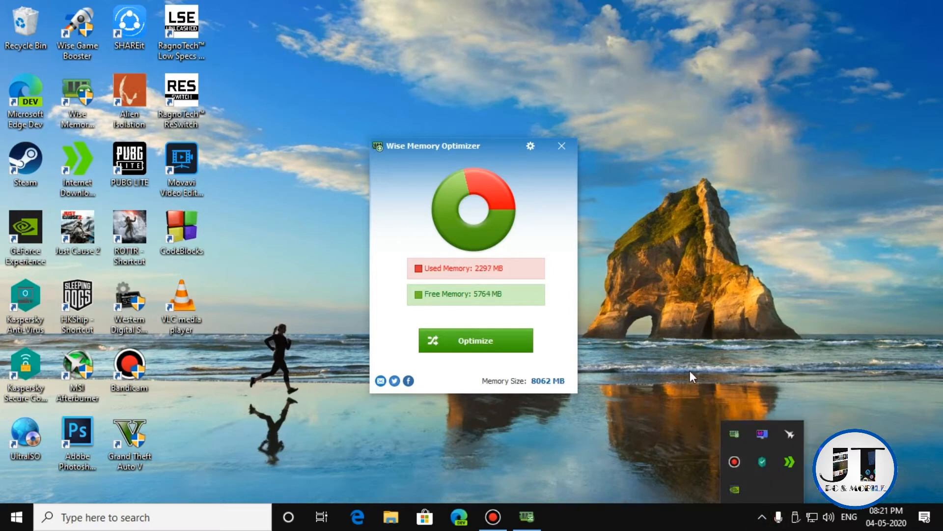
mouse_move(790, 434)
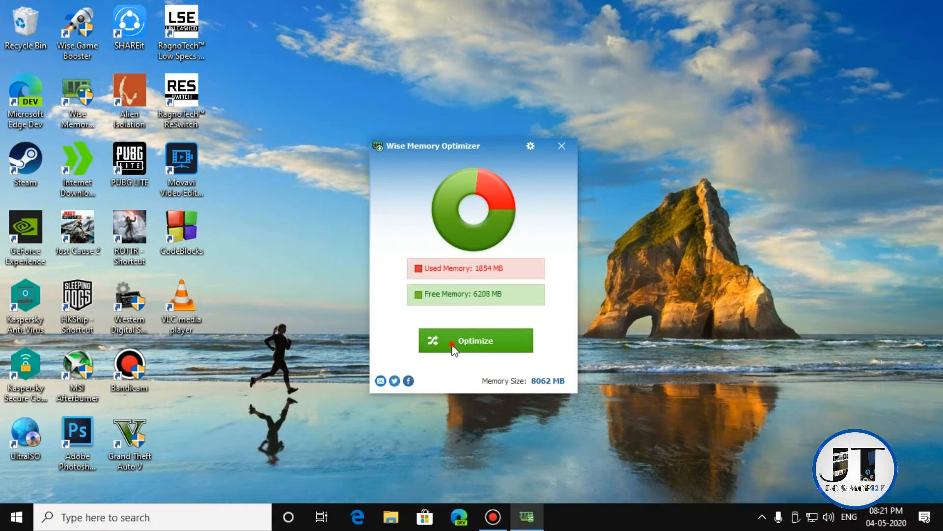
Step: Optimize memory, then show Task Manager's Performance memory page at 1.3 of 7.9 GB
click(474, 341)
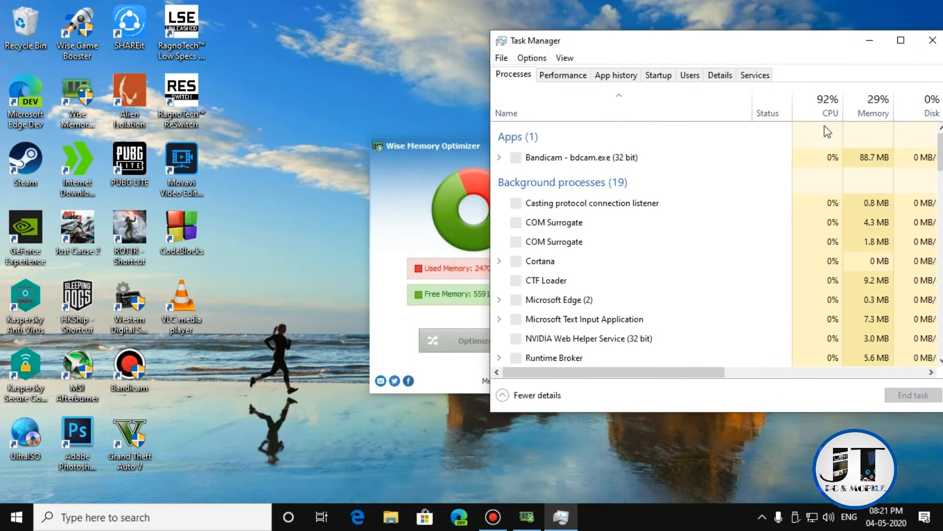
click(562, 74)
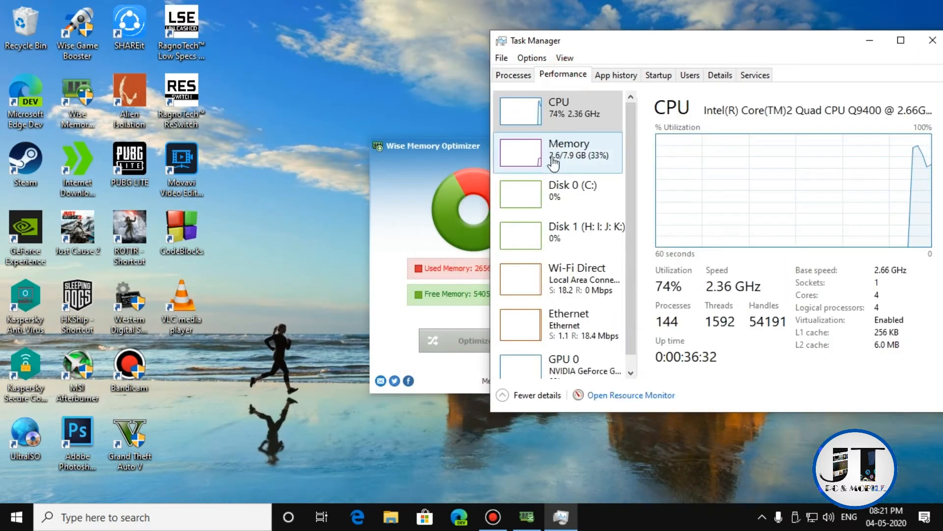
click(556, 153)
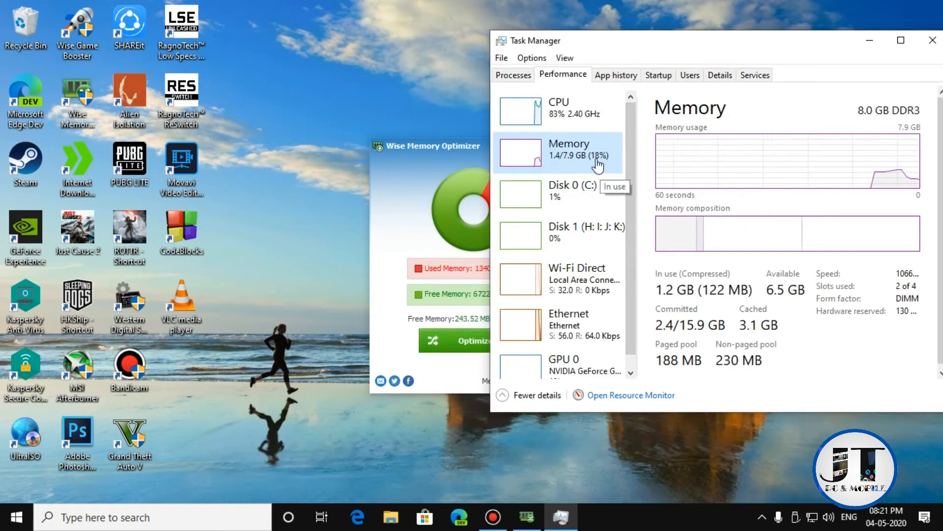
mouse_move(588, 50)
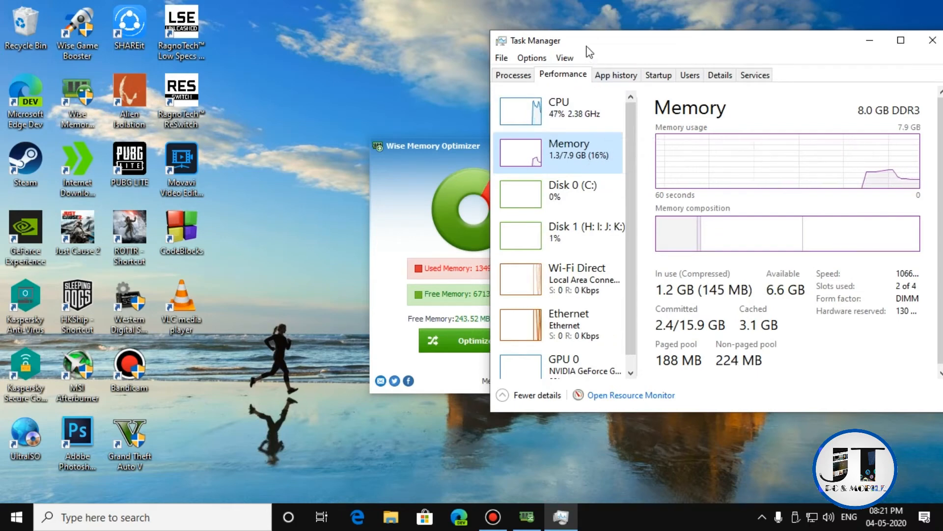
drag(586, 51, 680, 55)
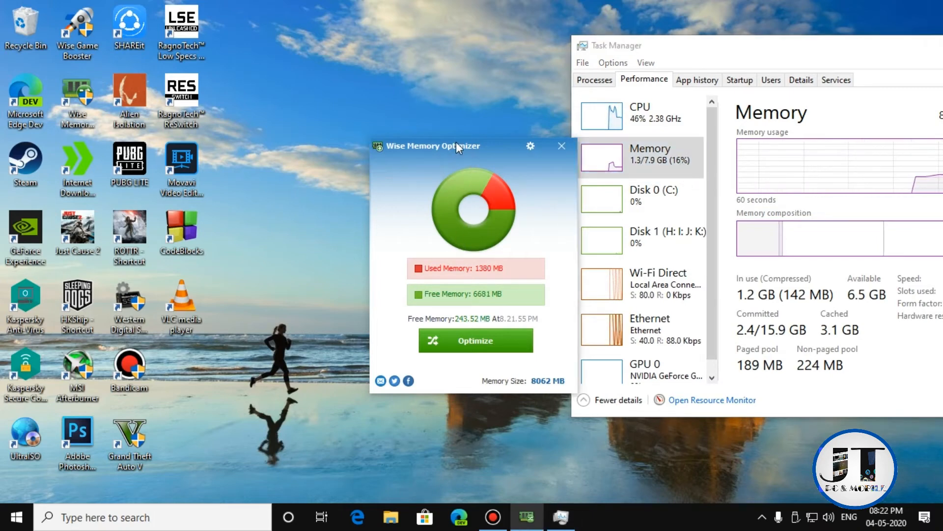
Step: Show the optimizer settings with Auto Optimization enabled below 2176 MB free memory
drag(427, 145, 313, 89)
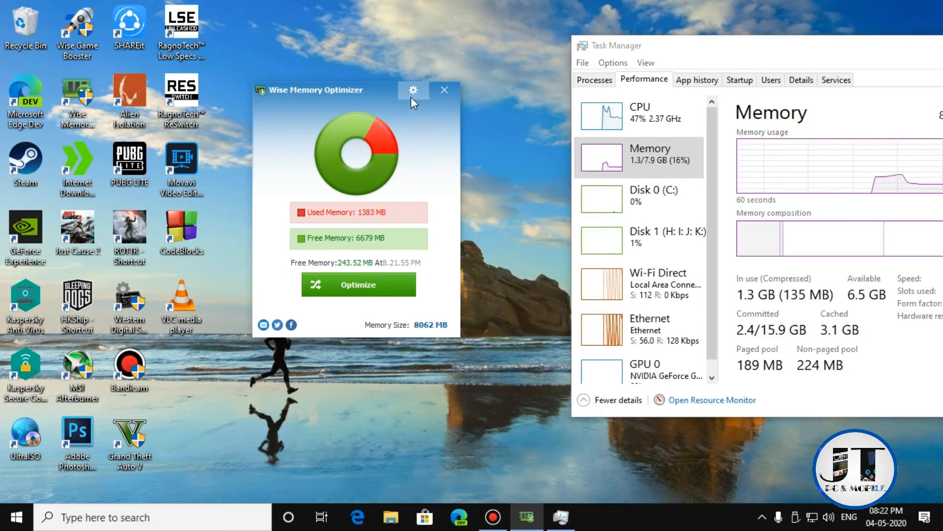
click(414, 90)
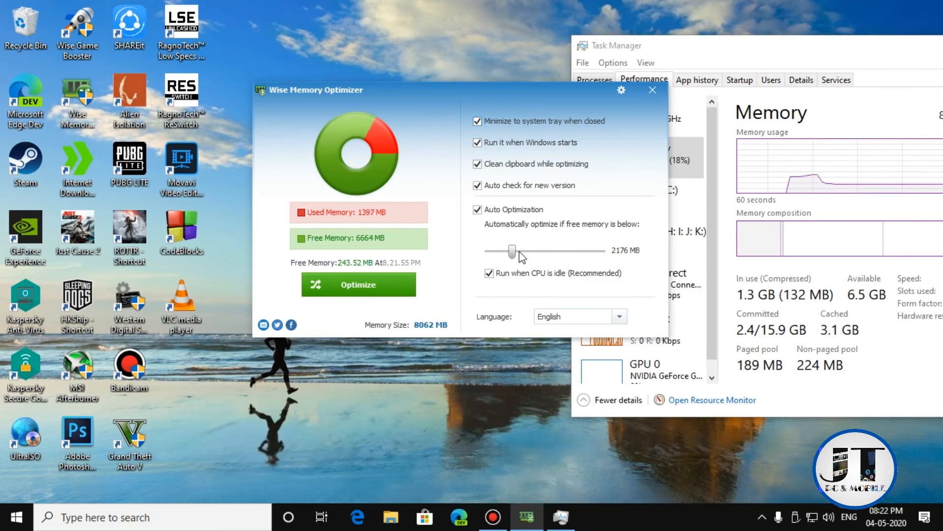
click(652, 90)
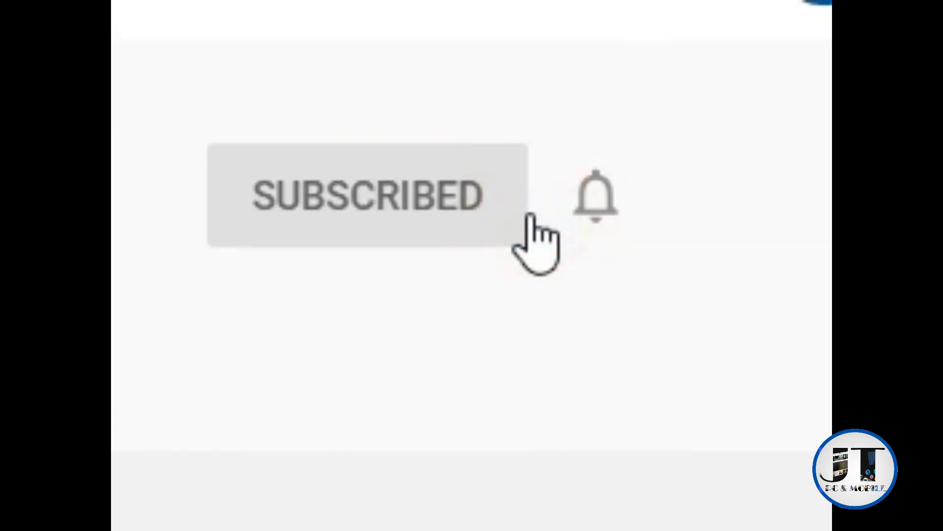
click(596, 196)
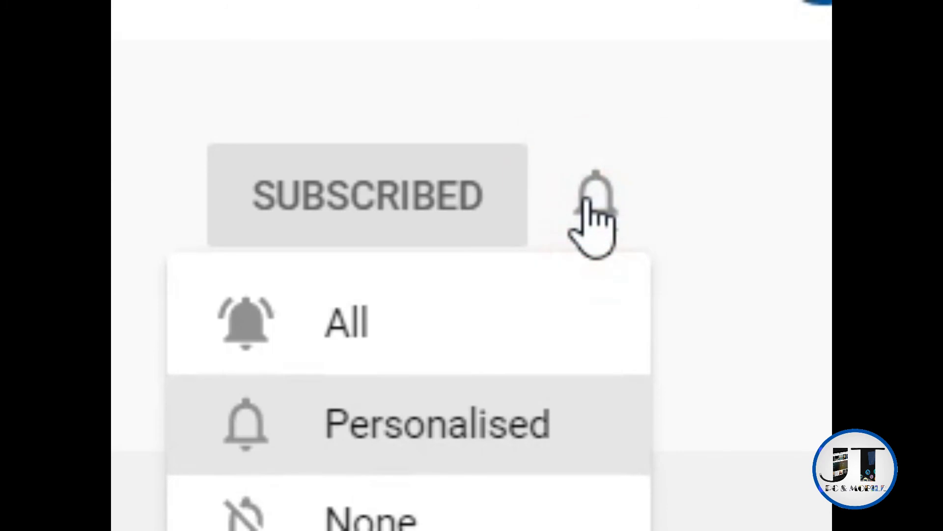